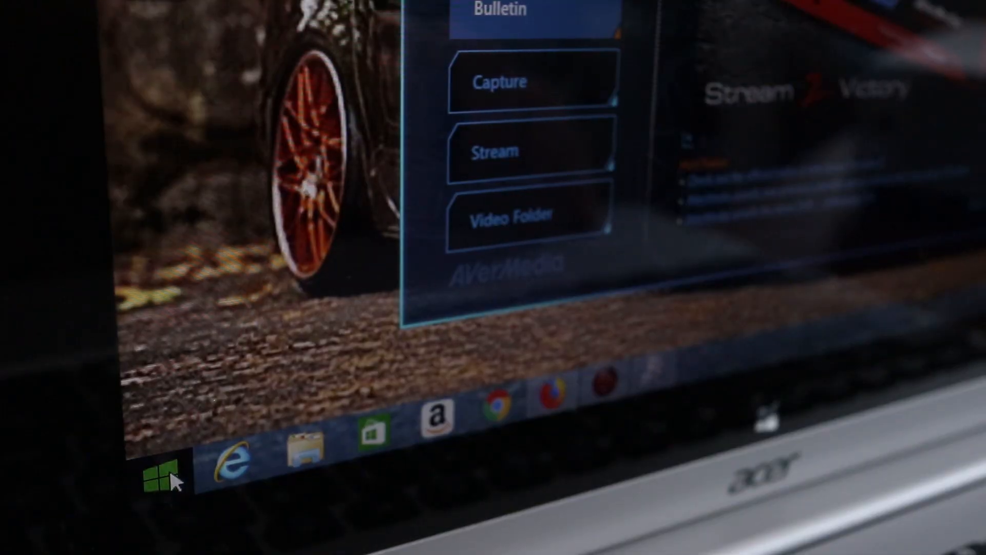
# - Reach Device Manager and show the context menu for the unrecognised Aver_C875_USB device
pyautogui.rightClick(160, 468)
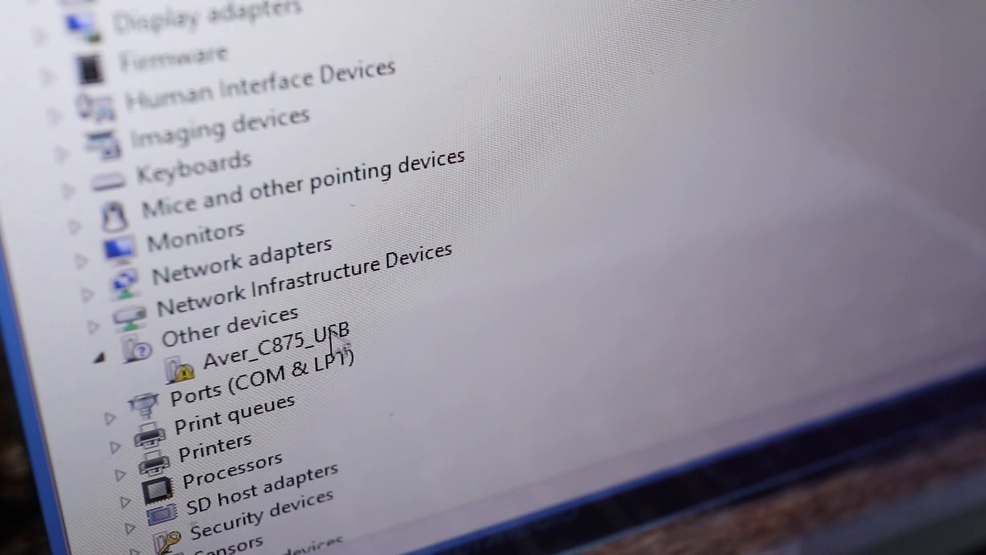
pyautogui.rightClick(265, 346)
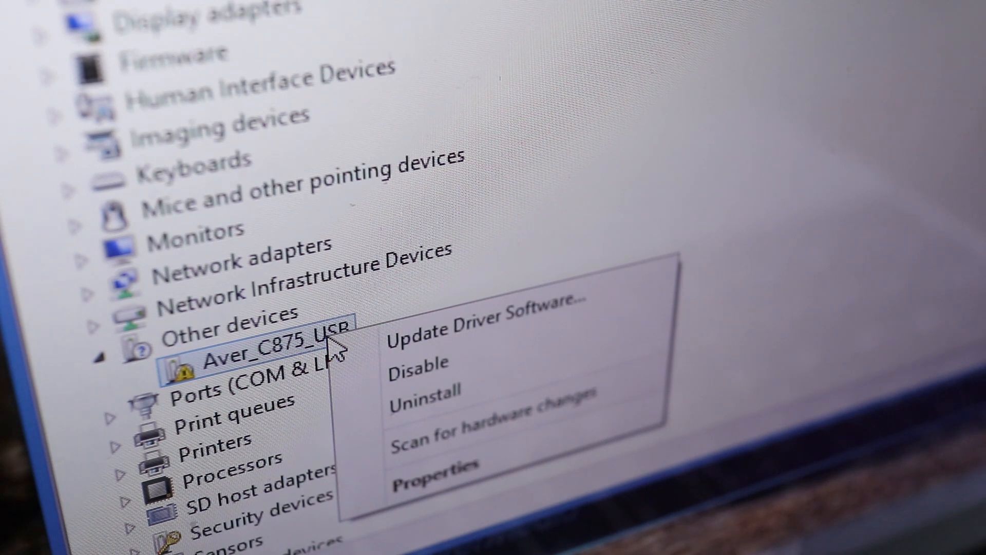
pyautogui.moveTo(453, 340)
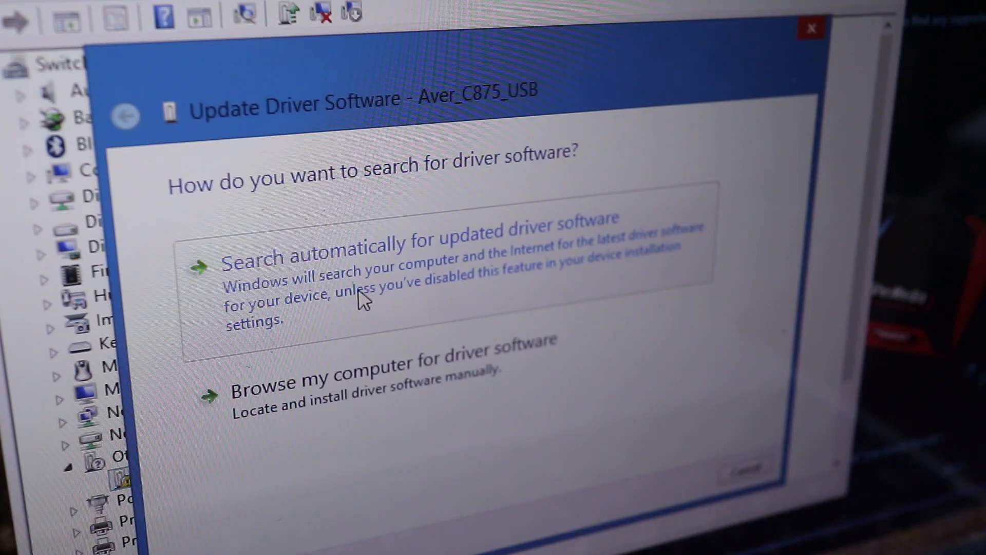
pyautogui.moveTo(433, 304)
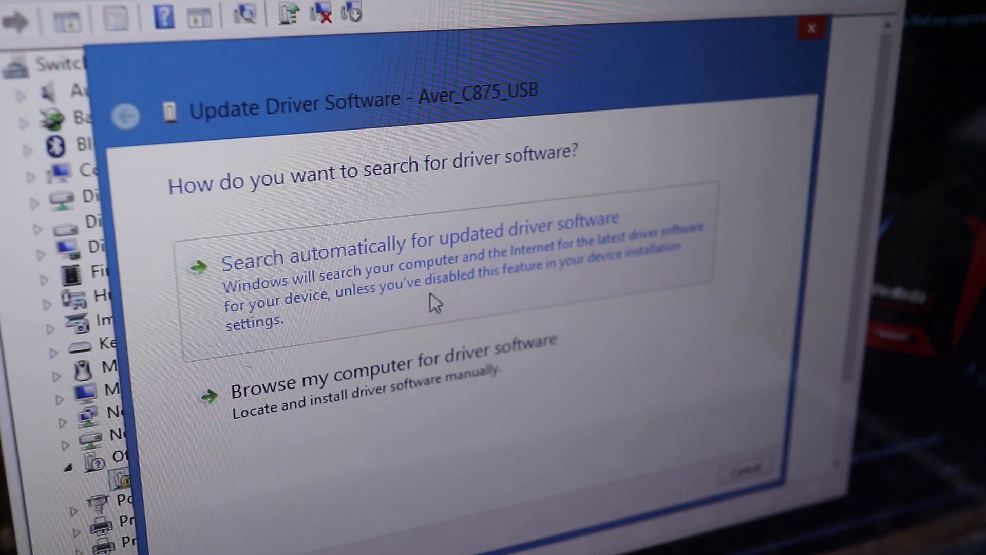
# - Let Windows search automatically for an updated Aver_C875_USB driver
pyautogui.click(415, 258)
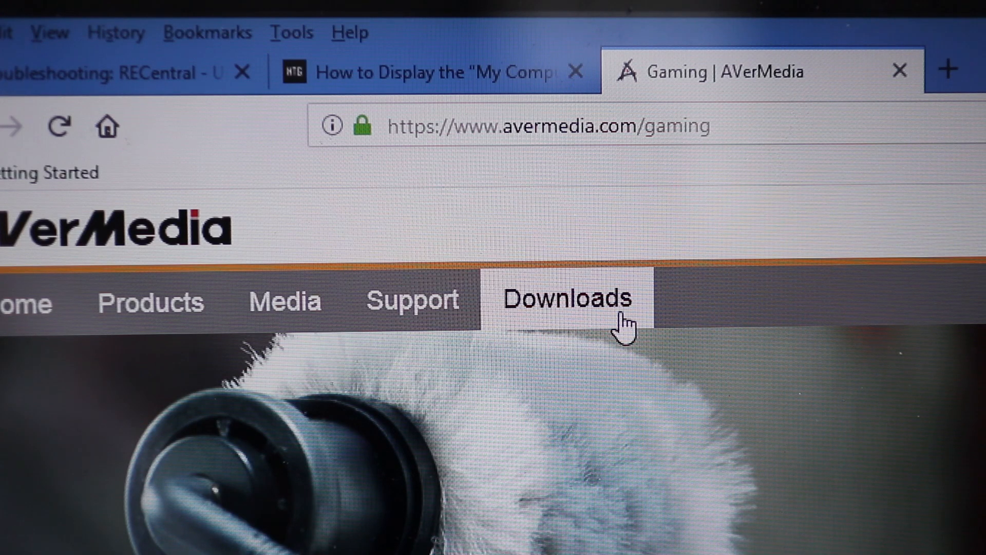
# - Navigate Downloads > Gaming > Capture & Stream to the Live Gamer Portable C875 page
pyautogui.click(565, 299)
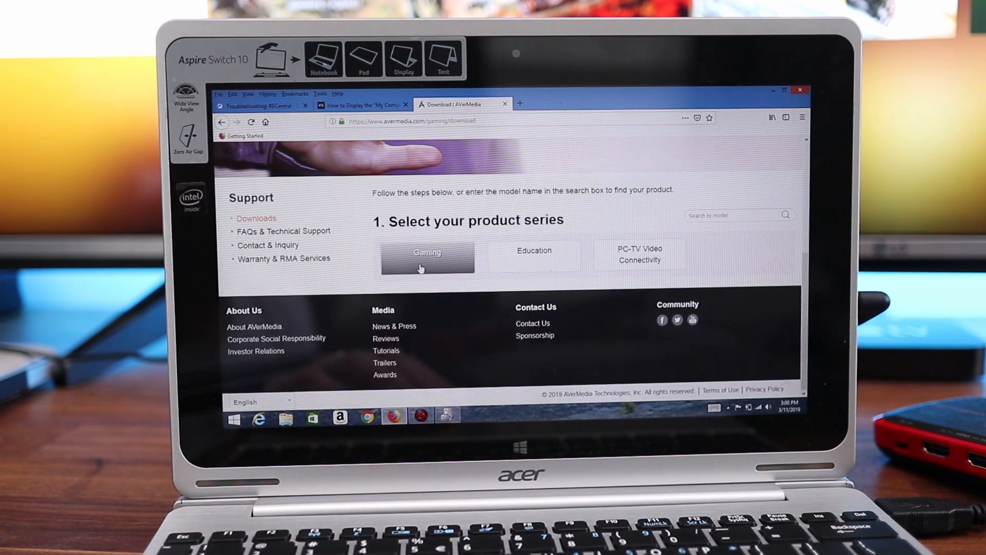
pyautogui.click(427, 257)
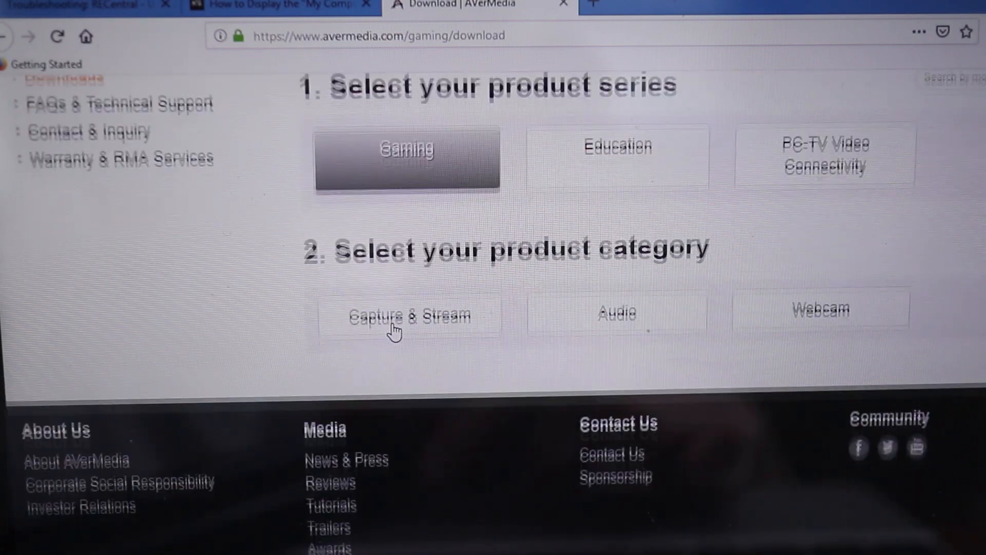
pyautogui.scroll(-3)
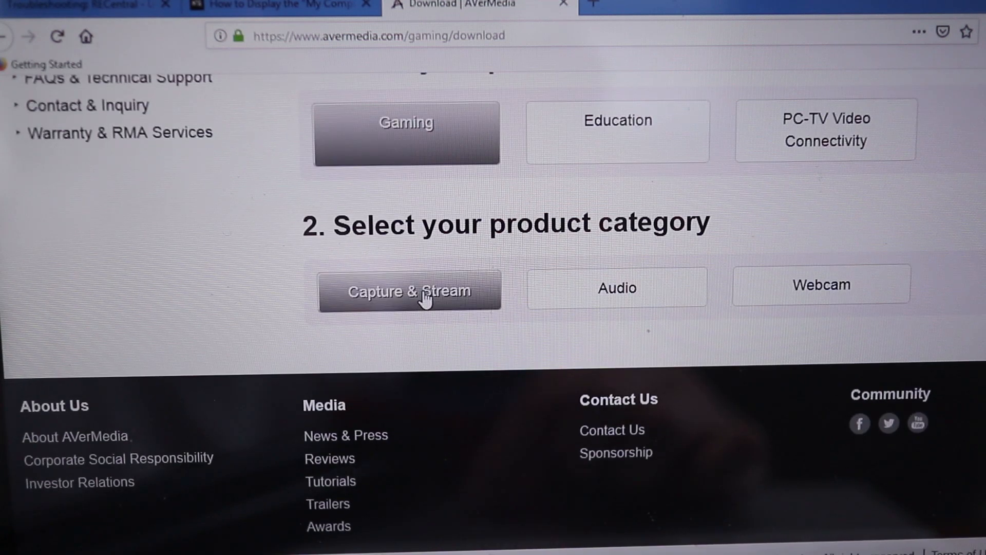
pyautogui.click(408, 291)
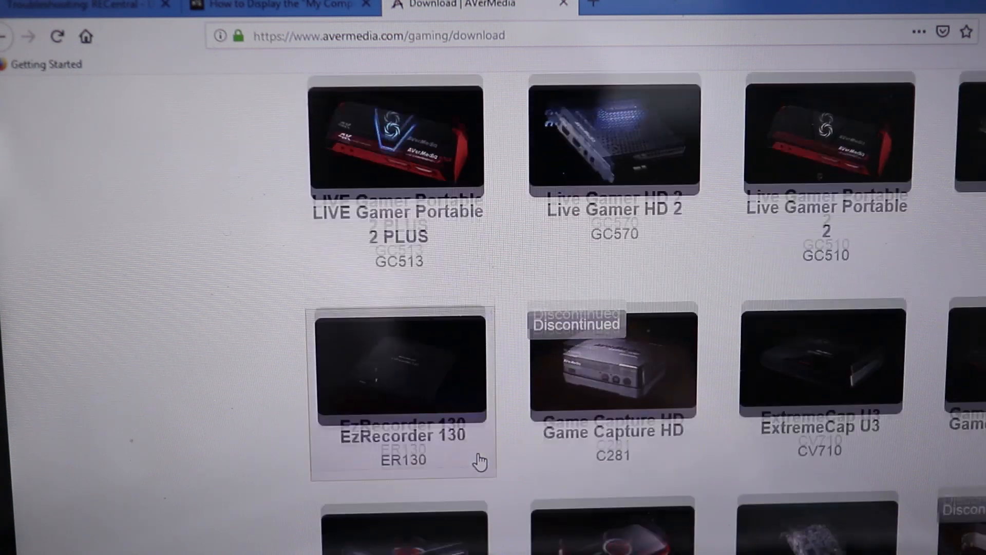
pyautogui.scroll(-3)
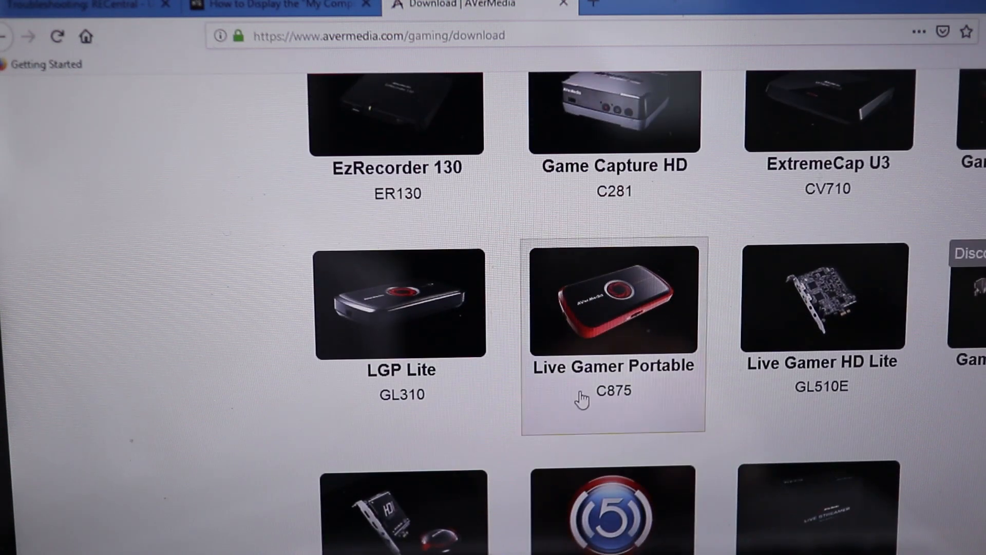
pyautogui.click(613, 302)
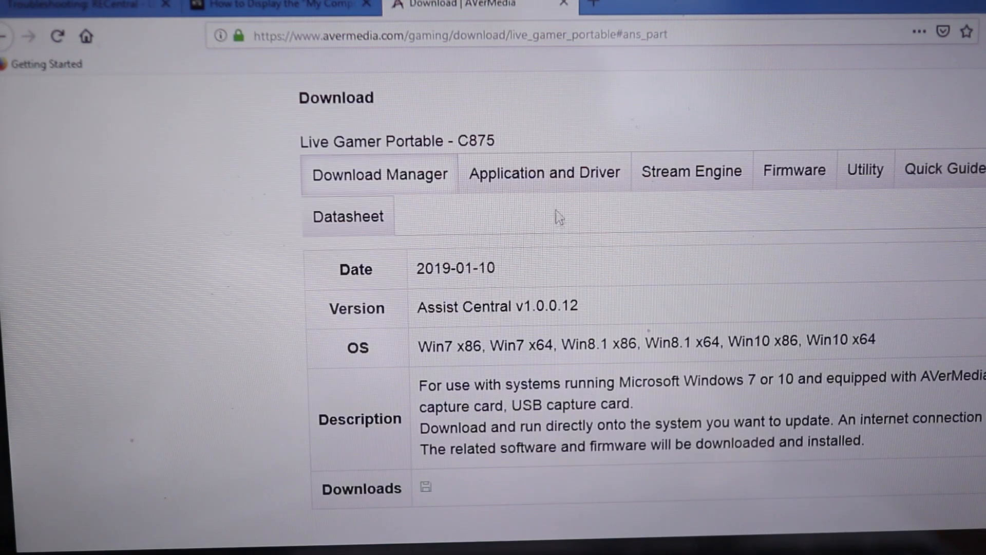
# - Download the standalone [Driver] v3.7.x.39 from the Application and Driver list
pyautogui.click(544, 172)
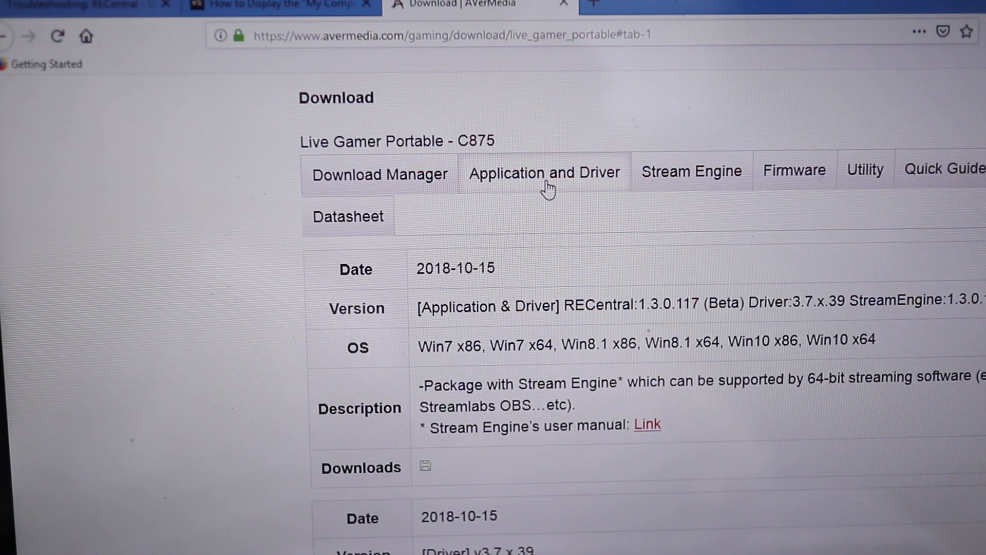
pyautogui.moveTo(623, 349)
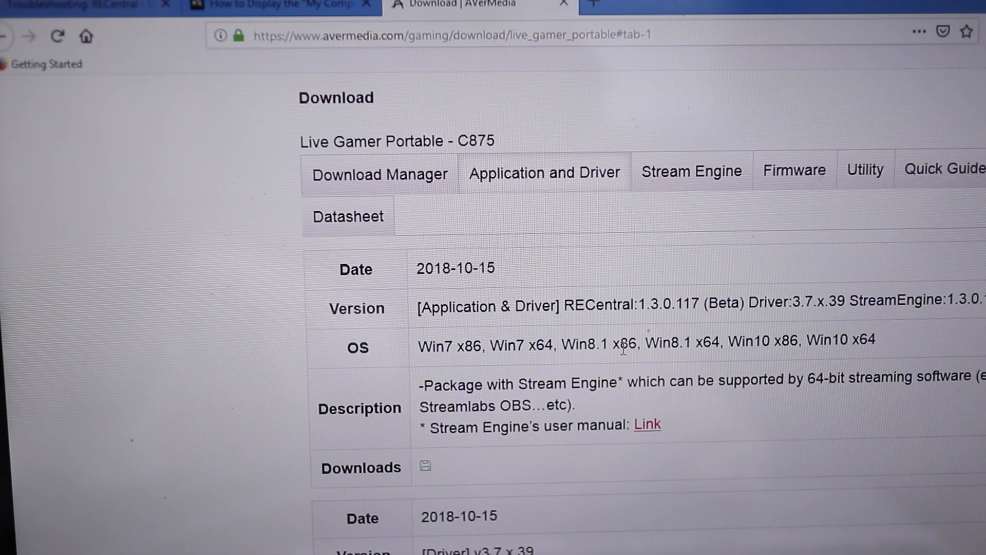
pyautogui.scroll(-3)
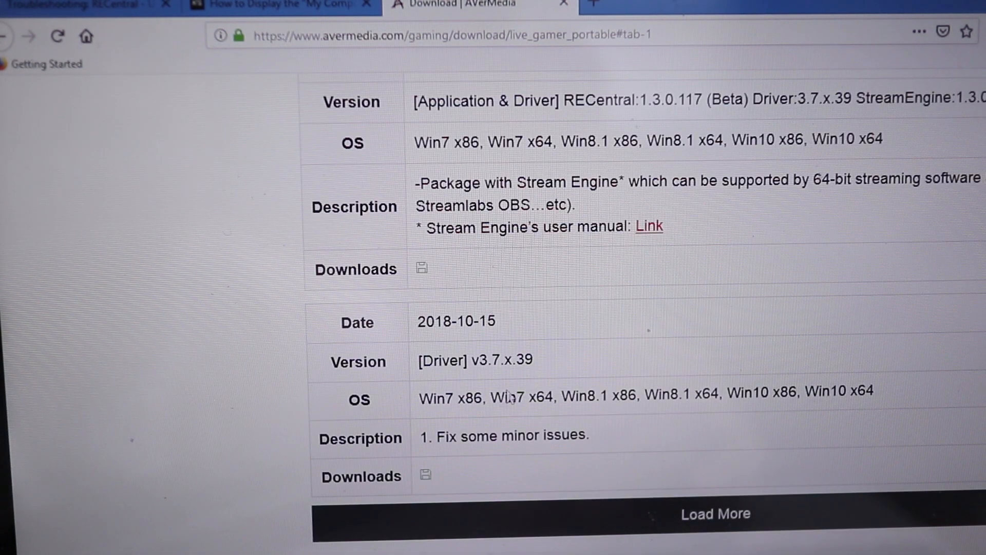
pyautogui.click(425, 476)
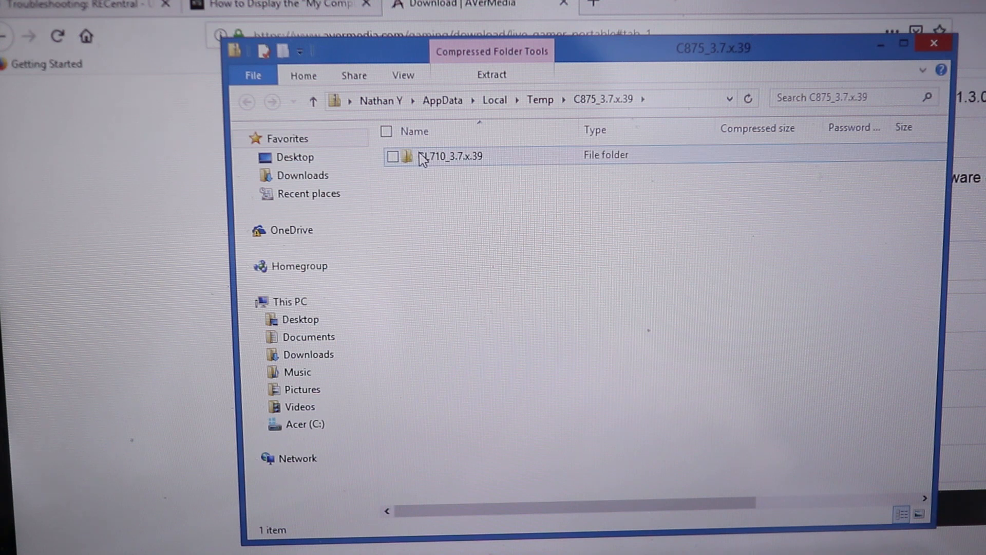
# - Extract the driver archive to Documents and show the GL710_3.7.x.39 installer folder
pyautogui.doubleClick(453, 155)
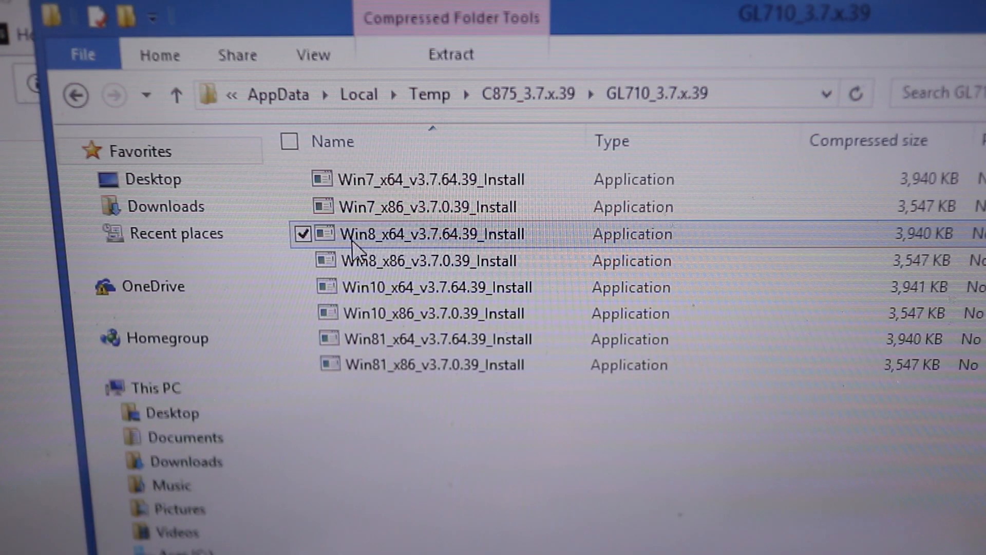
pyautogui.doubleClick(430, 233)
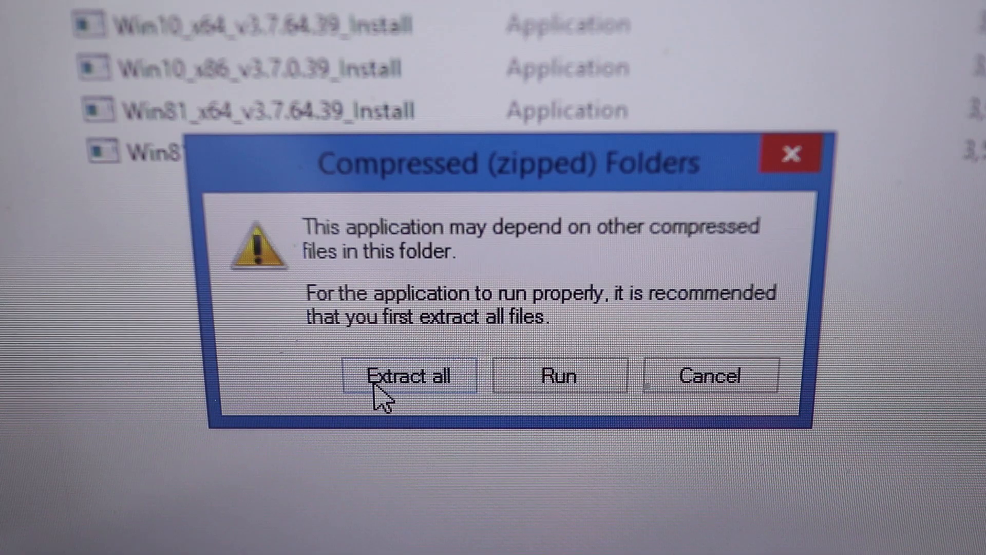
pyautogui.click(408, 376)
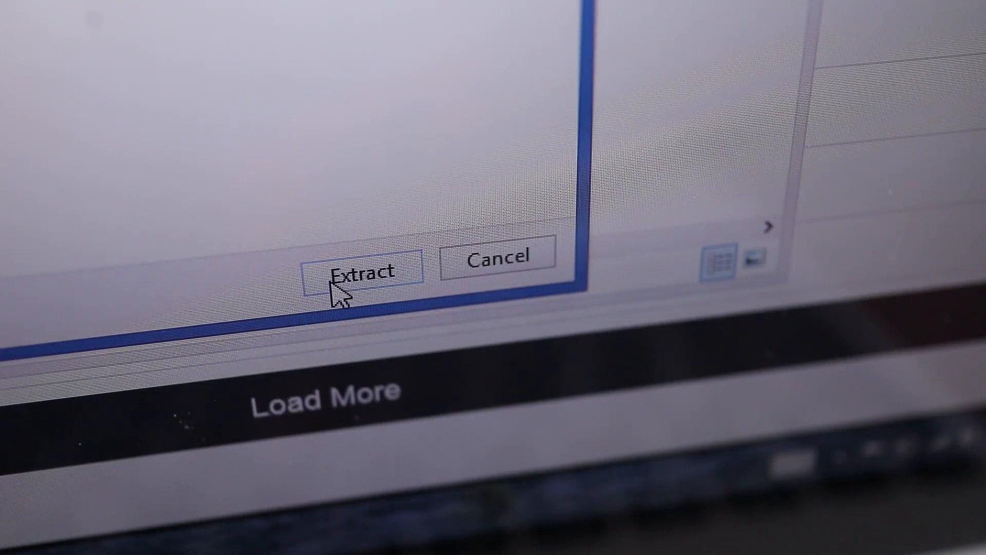
pyautogui.click(368, 271)
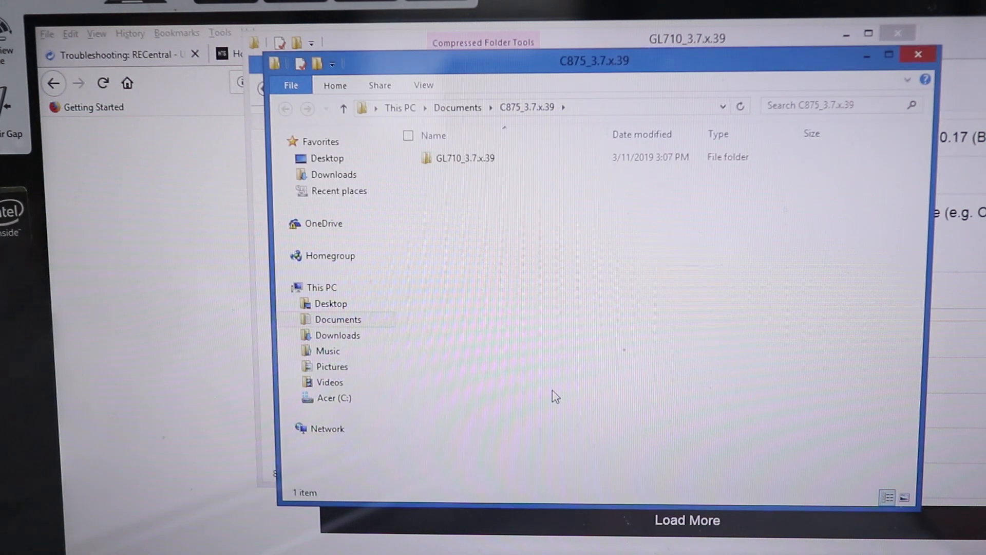
pyautogui.doubleClick(465, 157)
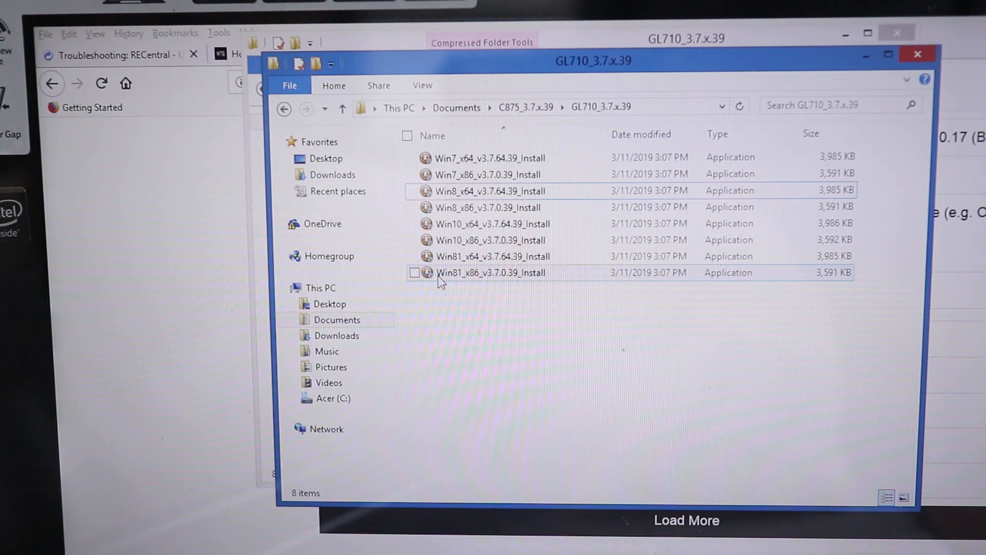
# - Run Win81_x86_v3.7.0.39_Install, approving UAC and the Windows Security driver prompt
pyautogui.click(415, 272)
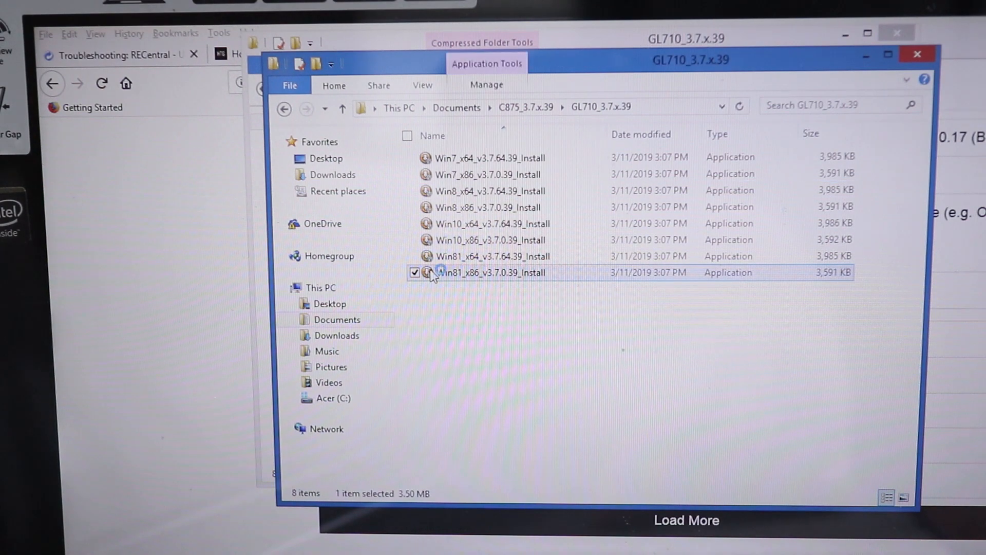
pyautogui.doubleClick(495, 271)
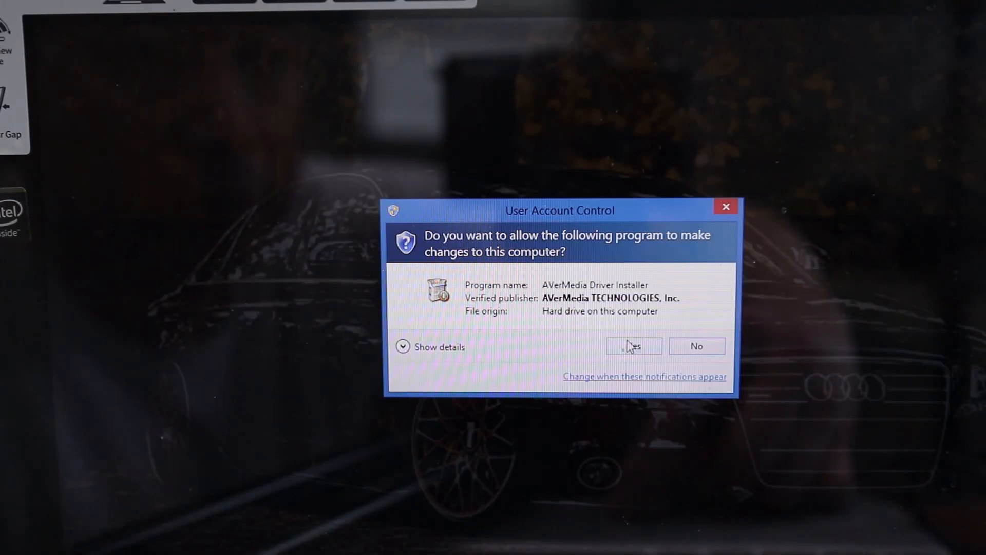
pyautogui.click(634, 346)
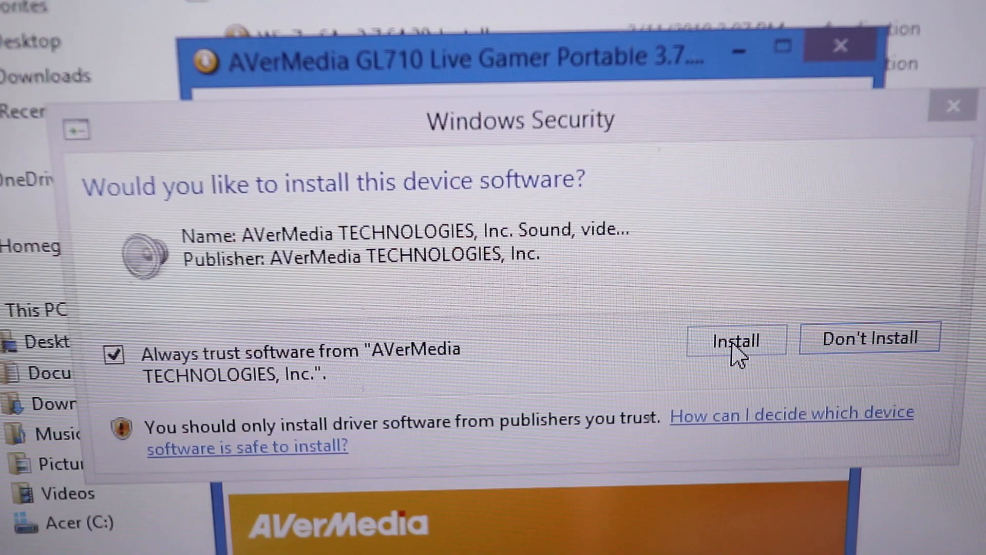
pyautogui.click(734, 340)
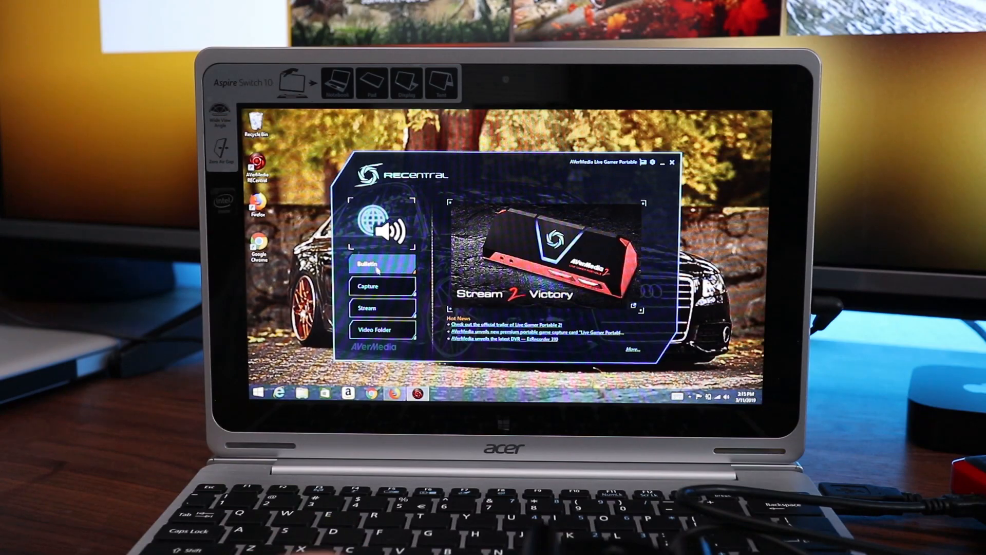
# - Show the device's Capture page, then its Stream page with the default FLV 1920x1080 profile
pyautogui.click(371, 288)
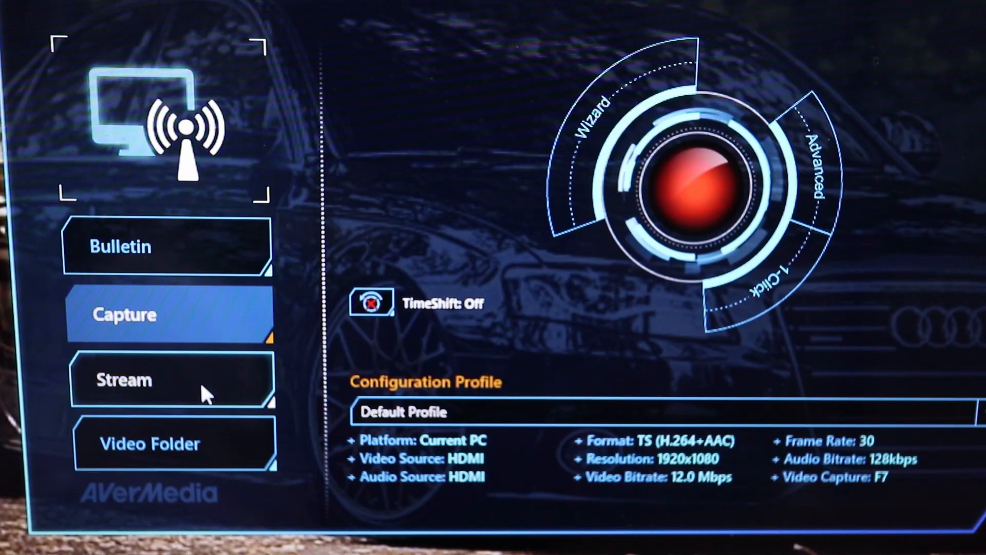
pyautogui.click(157, 379)
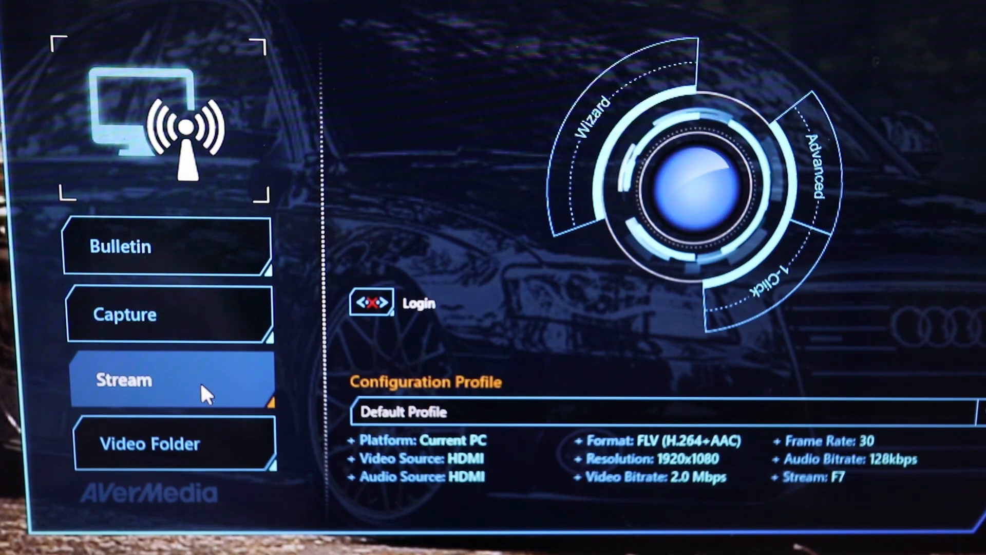